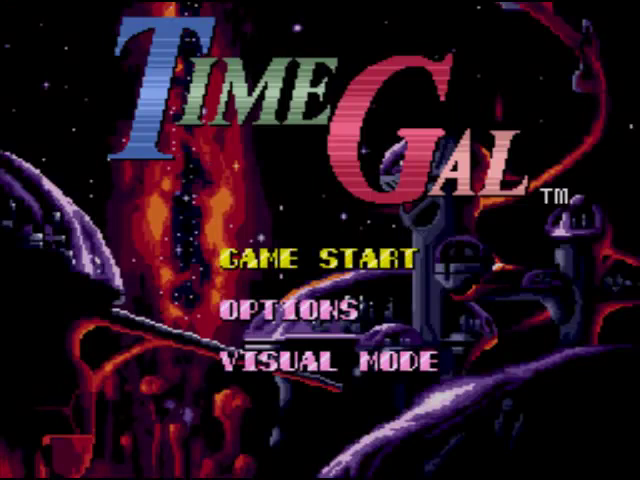
- Select GAME START on the Time Gal title screen and reach the 70,000,000 BC stage
click(320, 258)
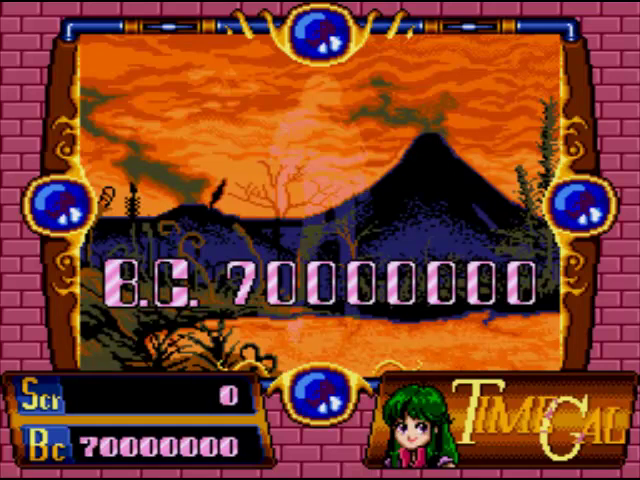
- Reload the game from the save state in slot 0 with the F4 hotkey
key(F4)
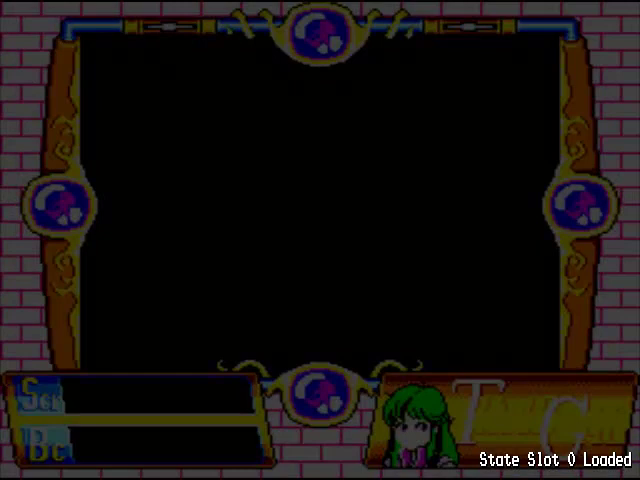